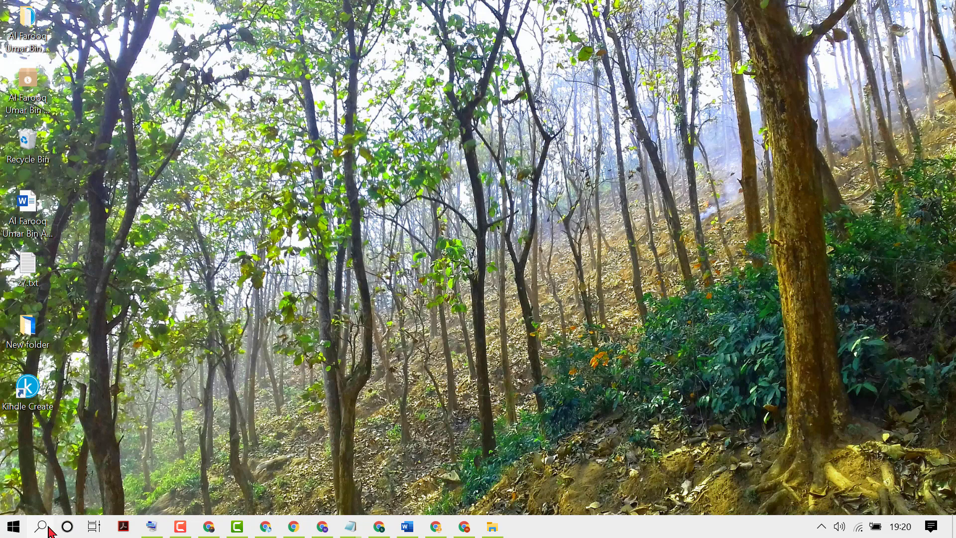
Step: Launch Discord from the taskbar so it opens on the Friends page
{"action": "left_click", "coordinate": [41, 525]}
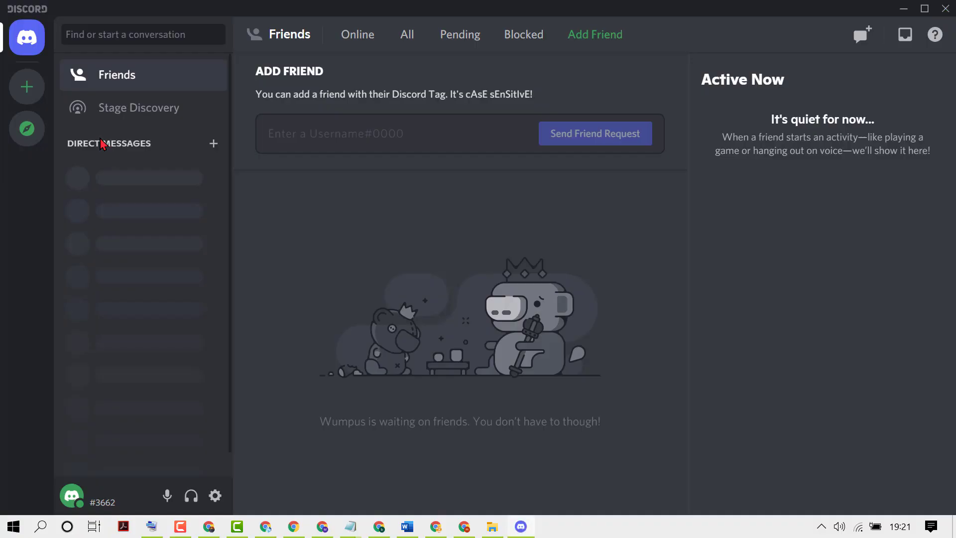
{"action": "mouse_move", "coordinate": [229, 496]}
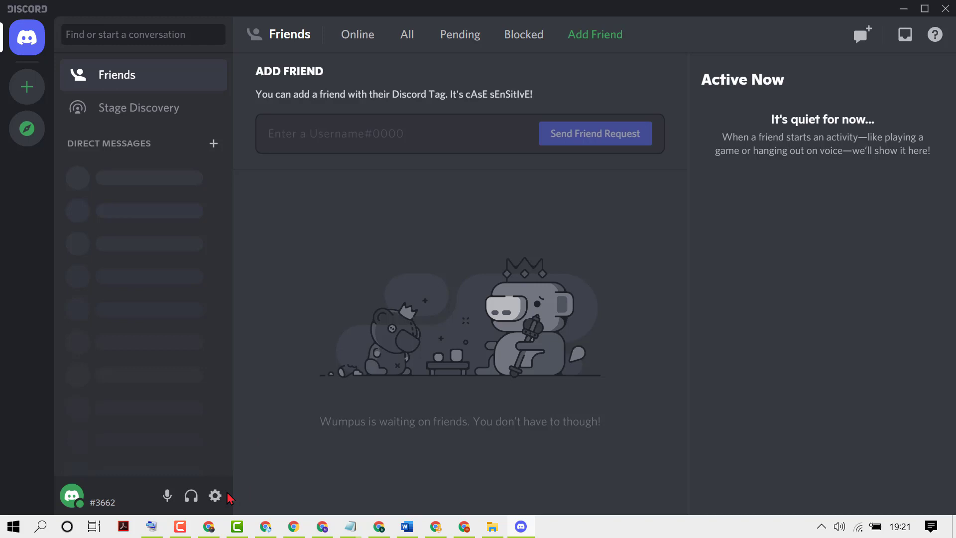
{"action": "mouse_move", "coordinate": [214, 494]}
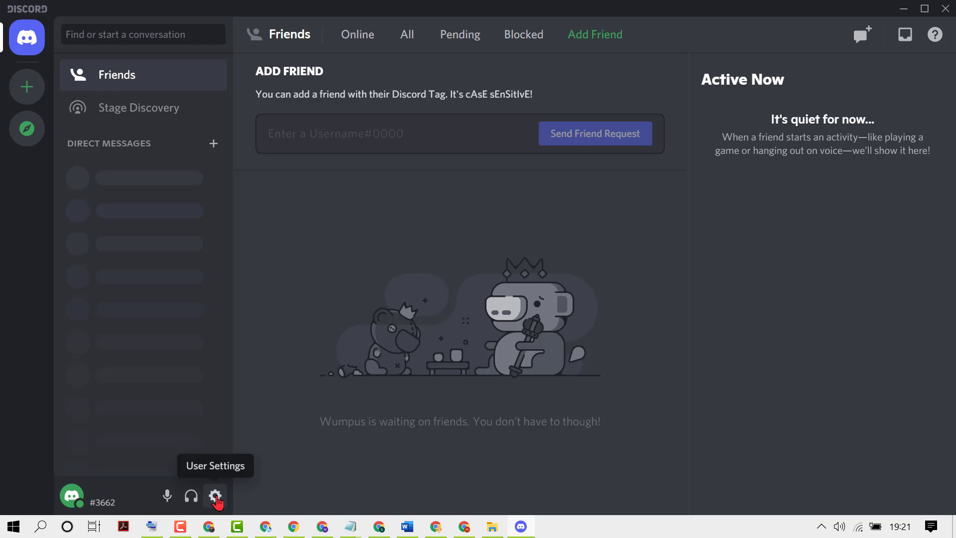
Step: Open User Settings from the gear icon and scroll the sidebar toward App Settings
{"action": "left_click", "coordinate": [215, 494]}
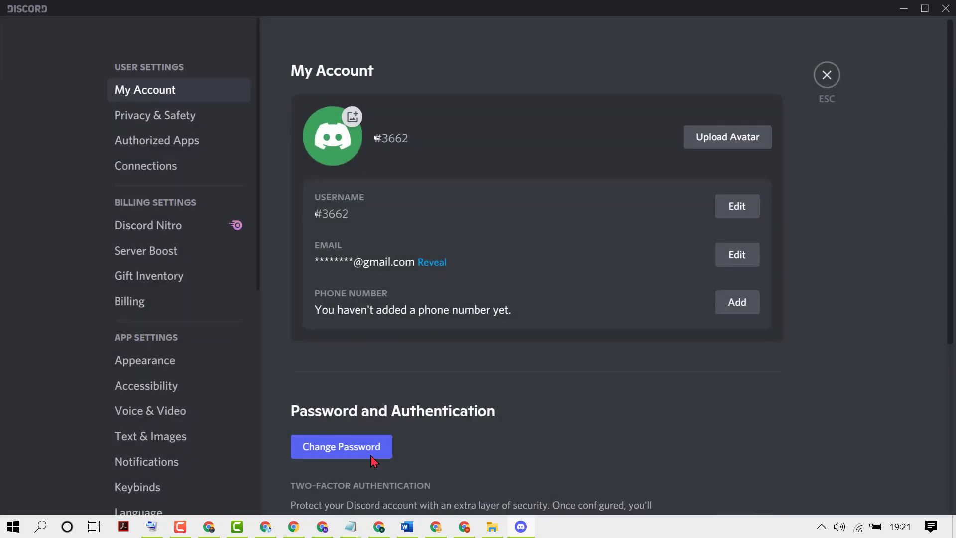
{"action": "mouse_move", "coordinate": [232, 279]}
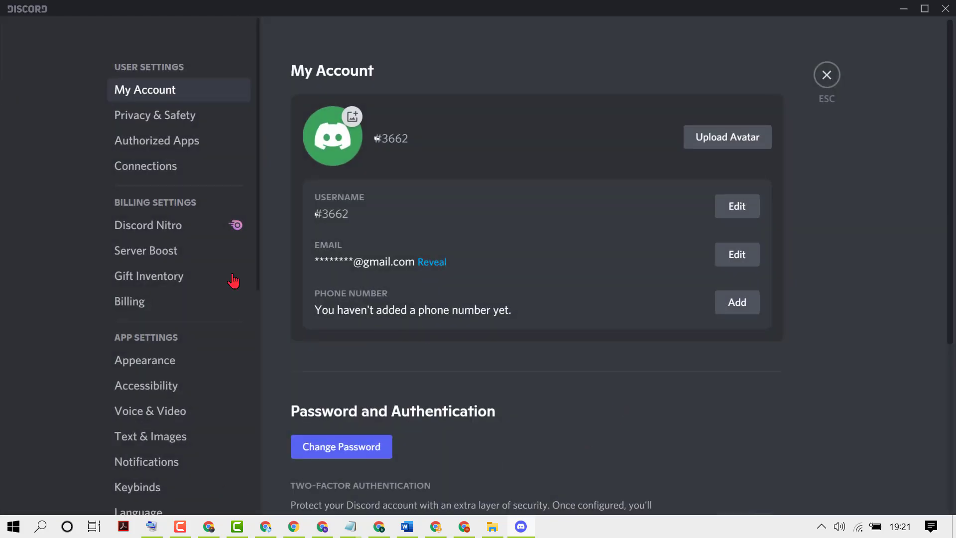
{"action": "scroll", "scroll_direction": "down", "scroll_amount": 3}
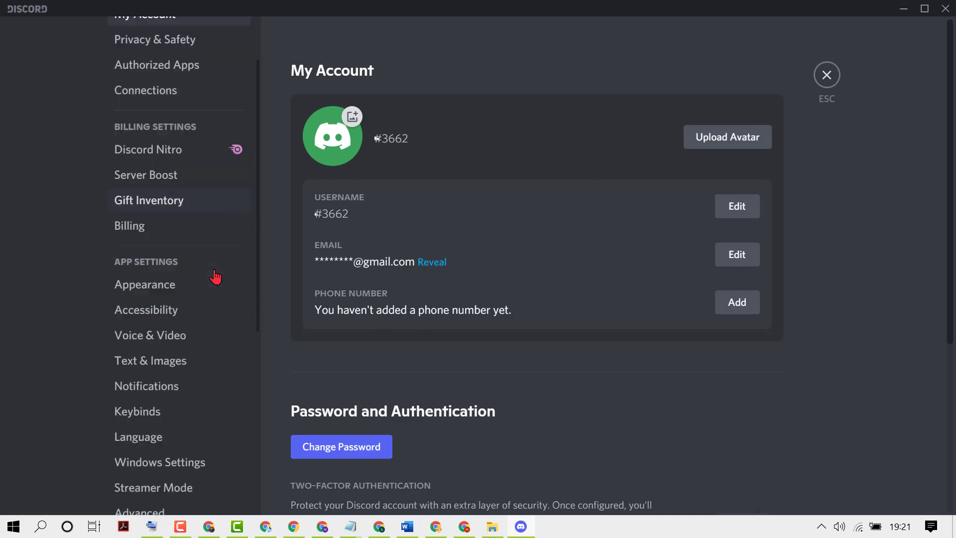
{"action": "scroll", "scroll_direction": "down", "scroll_amount": 3}
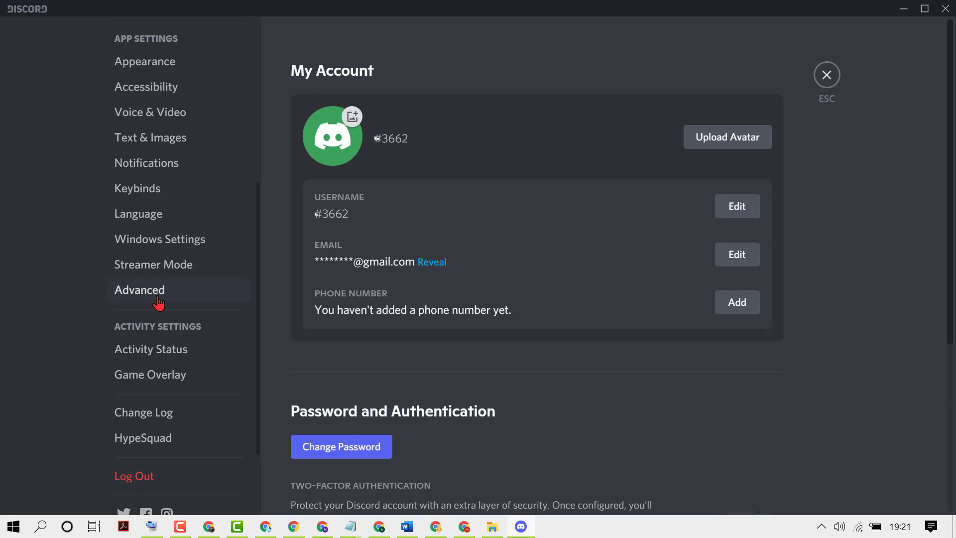
{"action": "scroll", "scroll_direction": "down", "scroll_amount": 3}
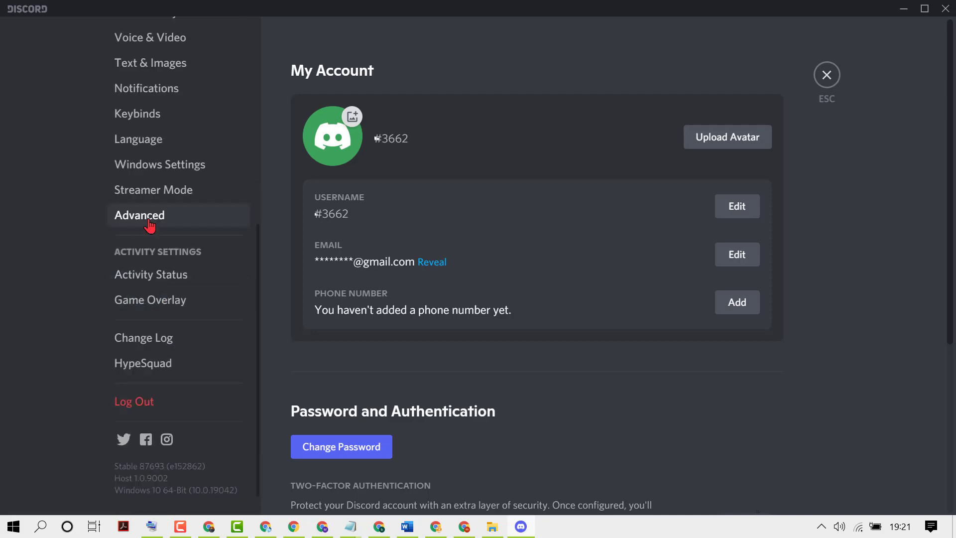
Step: Switch to the Advanced page under App Settings, showing Developer Mode and Hardware Acceleration
{"action": "left_click", "coordinate": [139, 215]}
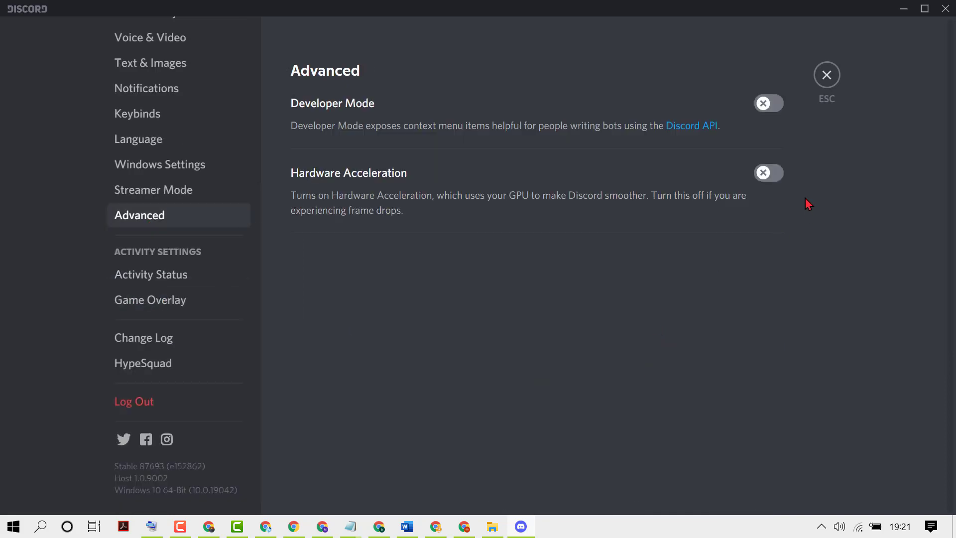
{"action": "mouse_move", "coordinate": [350, 186]}
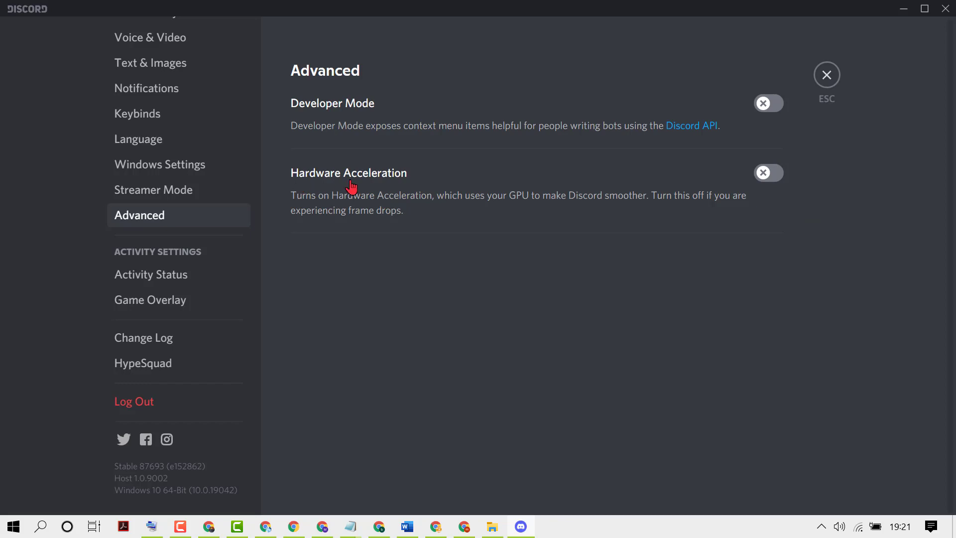
{"action": "mouse_move", "coordinate": [323, 207]}
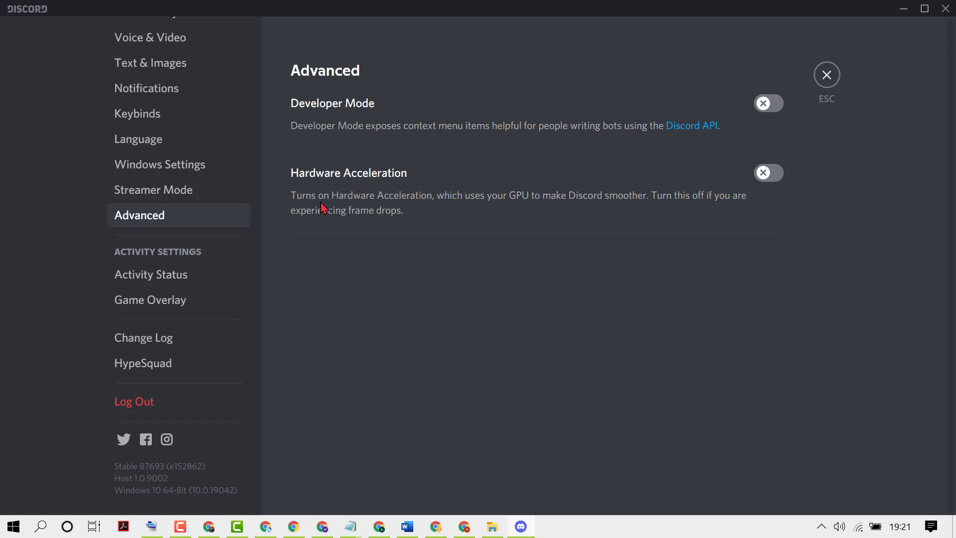
{"action": "mouse_move", "coordinate": [395, 210]}
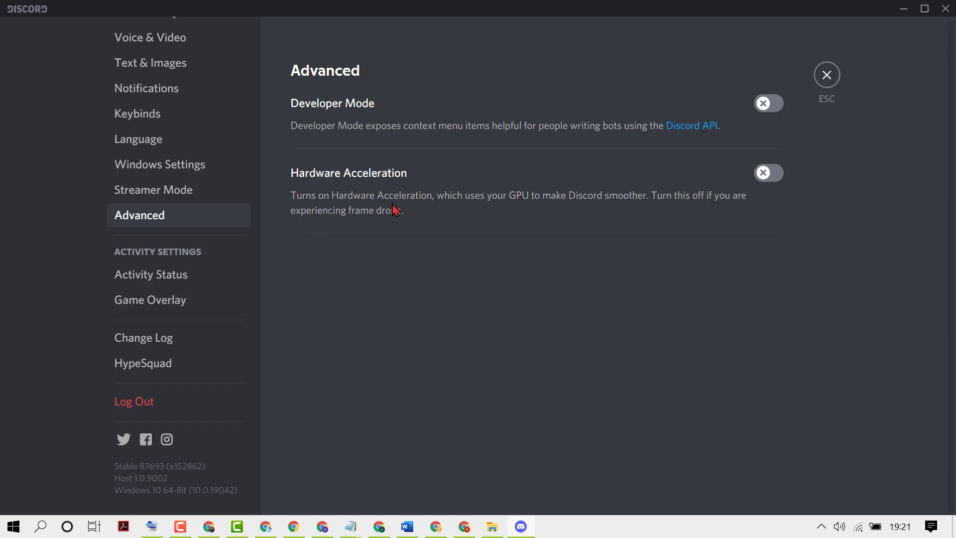
{"action": "mouse_move", "coordinate": [490, 207]}
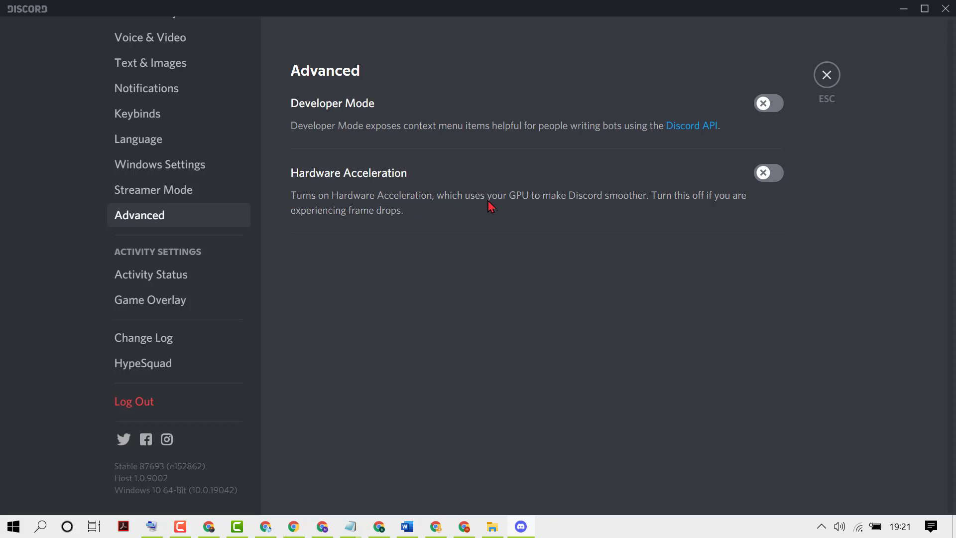
{"action": "mouse_move", "coordinate": [515, 207]}
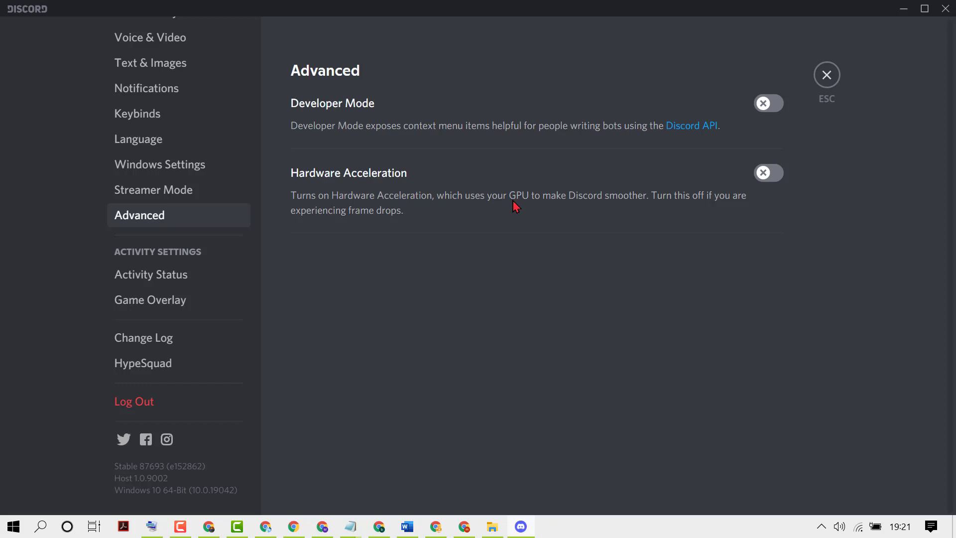
{"action": "mouse_move", "coordinate": [629, 206]}
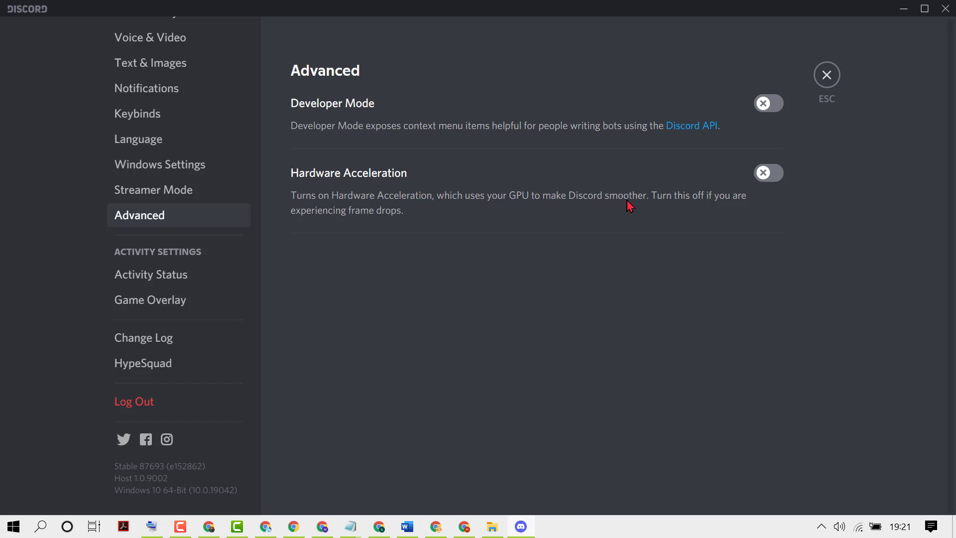
{"action": "mouse_move", "coordinate": [494, 266]}
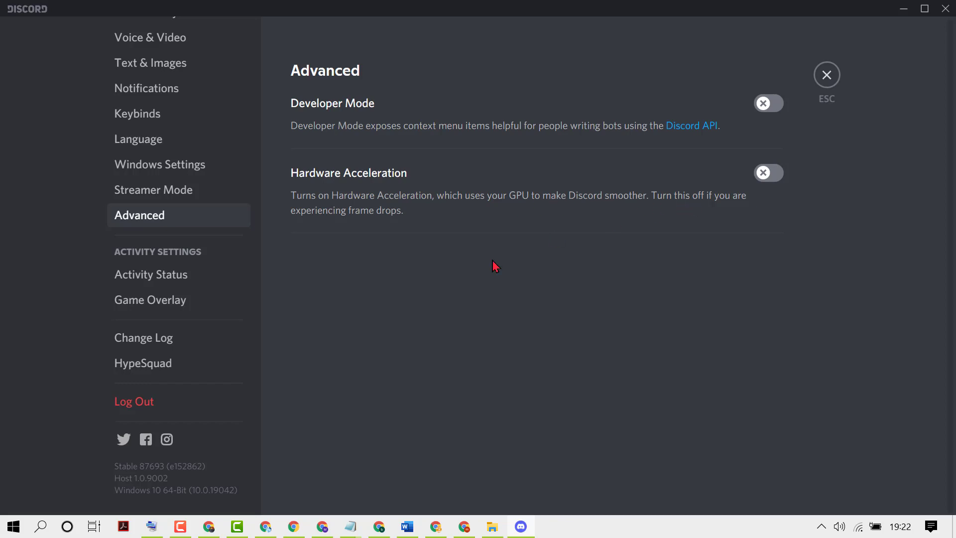
{"action": "mouse_move", "coordinate": [338, 228]}
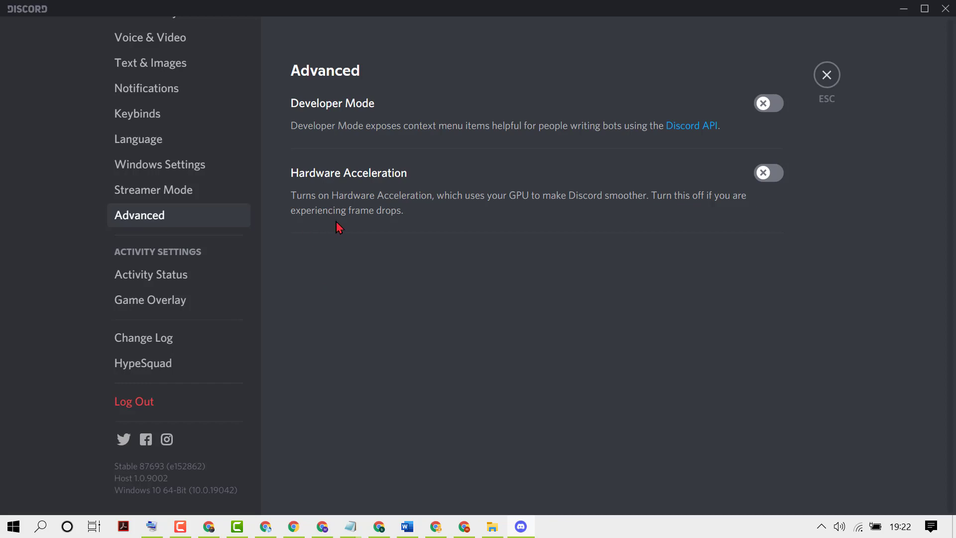
{"action": "mouse_move", "coordinate": [868, 237]}
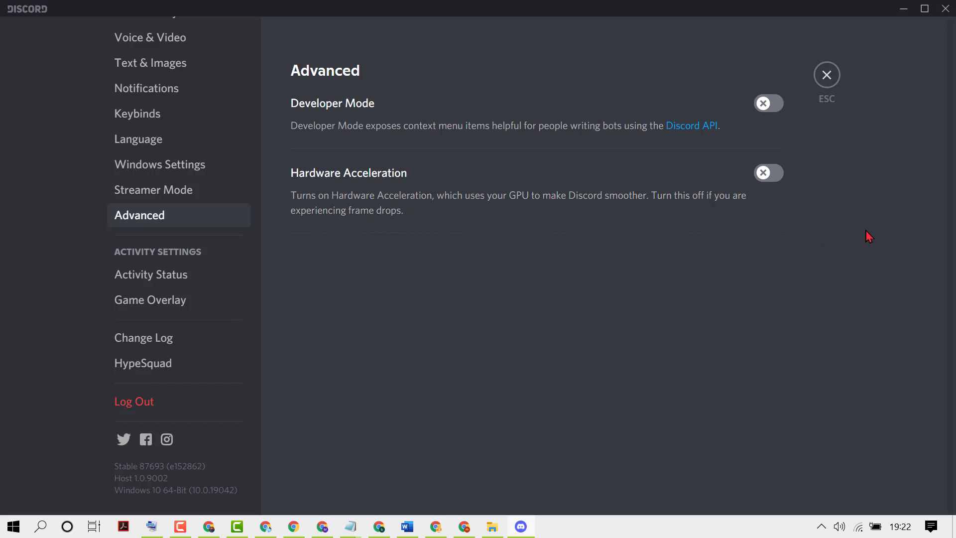
Step: Toggle Hardware Acceleration on, raising the quit-and-relaunch warning
{"action": "left_click", "coordinate": [767, 173]}
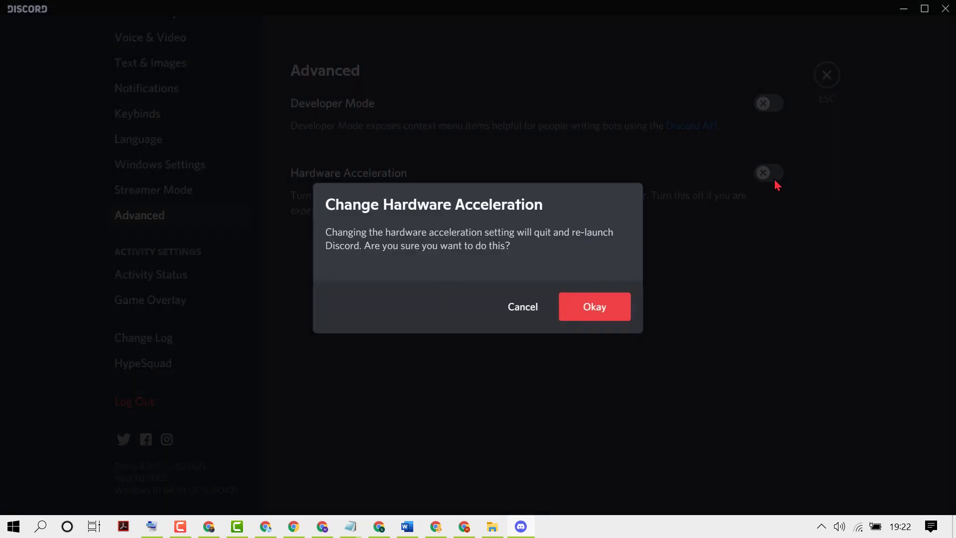
{"action": "mouse_move", "coordinate": [360, 259]}
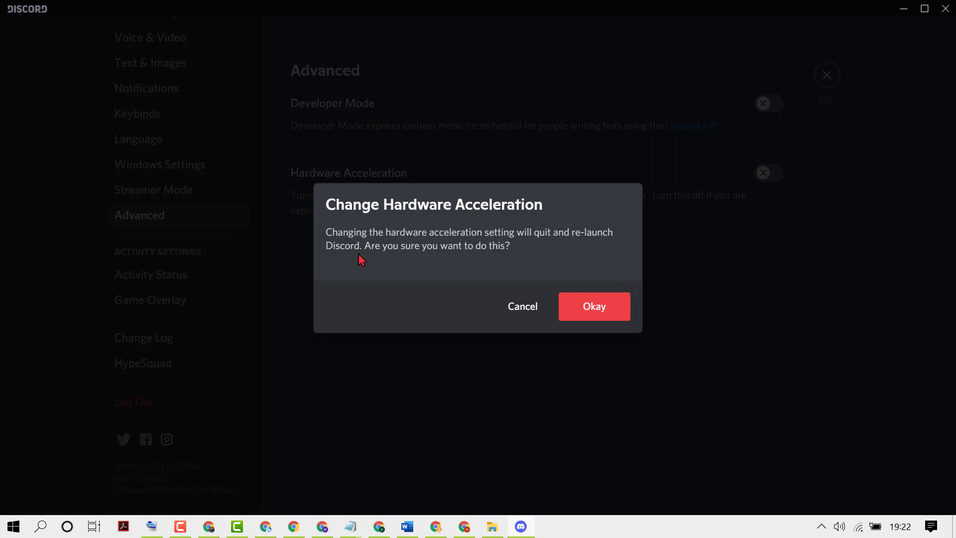
{"action": "mouse_move", "coordinate": [419, 240]}
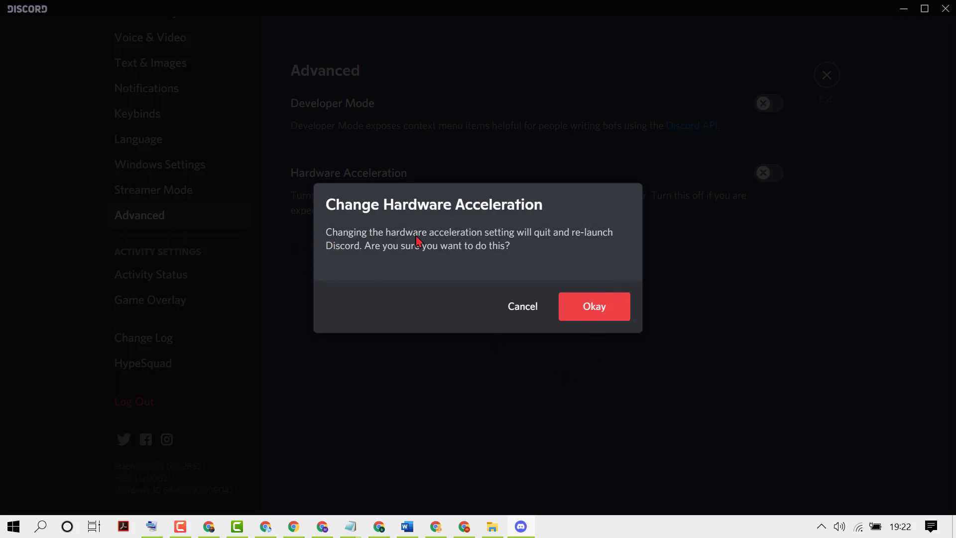
{"action": "mouse_move", "coordinate": [555, 245]}
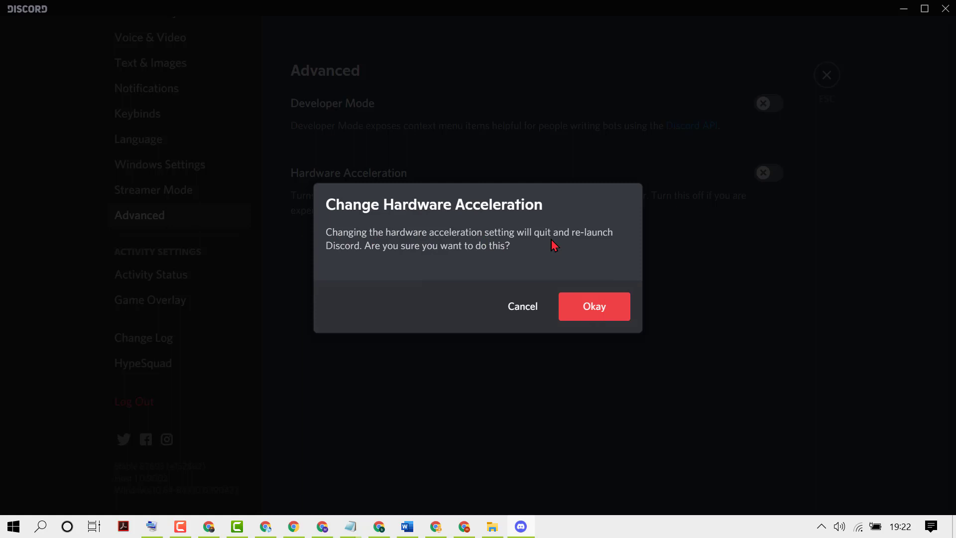
{"action": "mouse_move", "coordinate": [360, 256]}
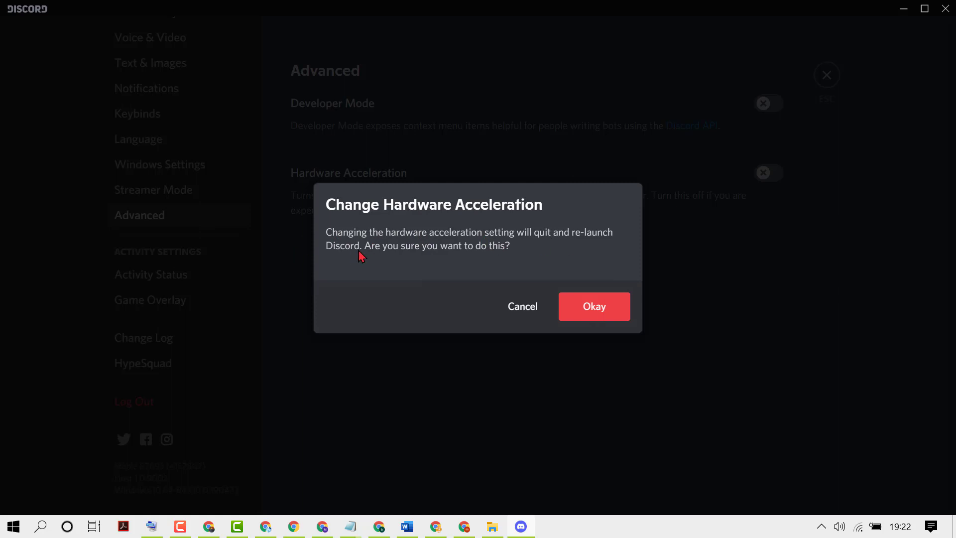
{"action": "mouse_move", "coordinate": [379, 273]}
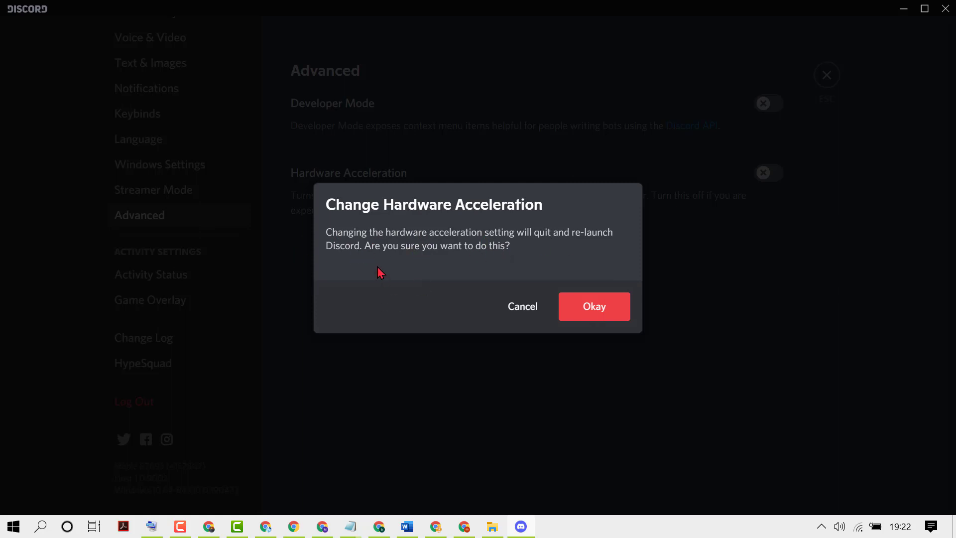
{"action": "mouse_move", "coordinate": [609, 311]}
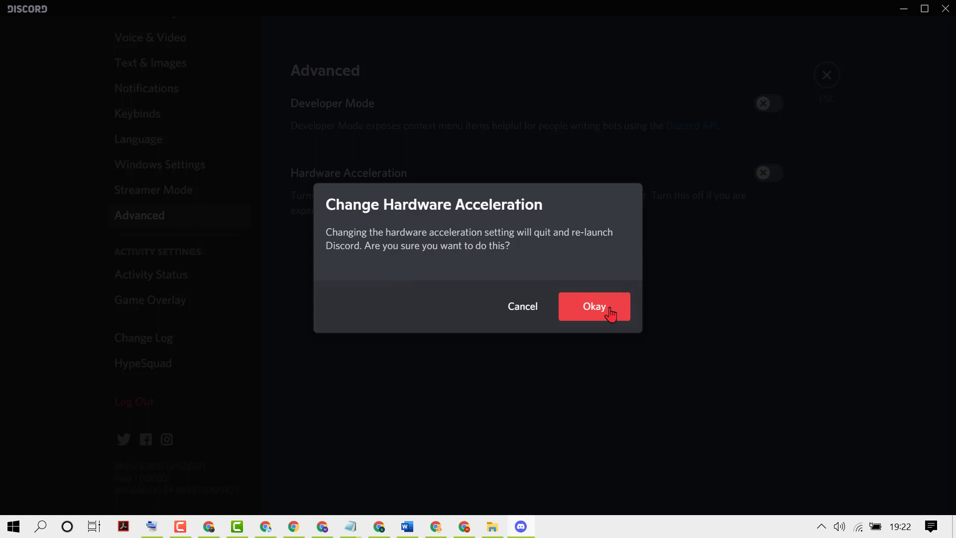
Step: Confirm the Hardware Acceleration change with Okay so Discord relaunches
{"action": "left_click", "coordinate": [594, 306]}
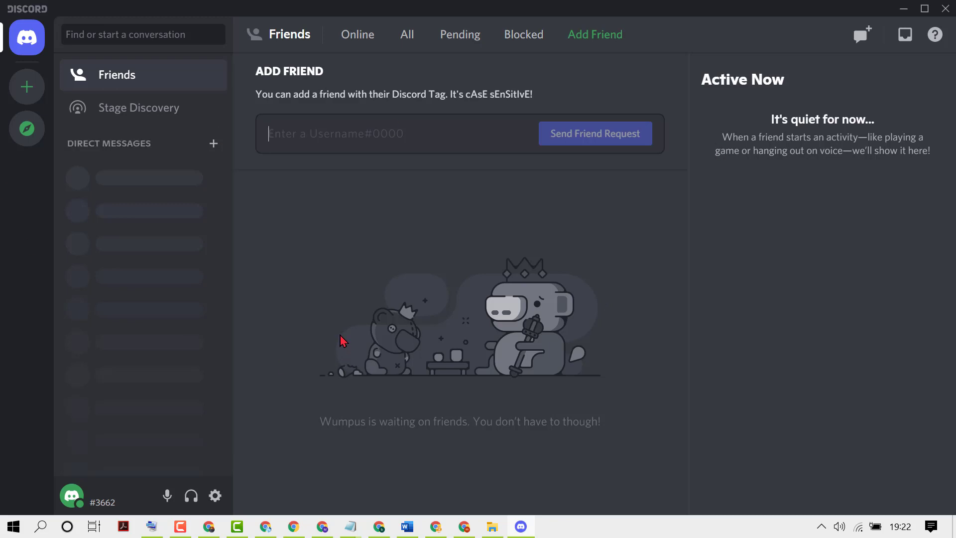
{"action": "mouse_move", "coordinate": [323, 333]}
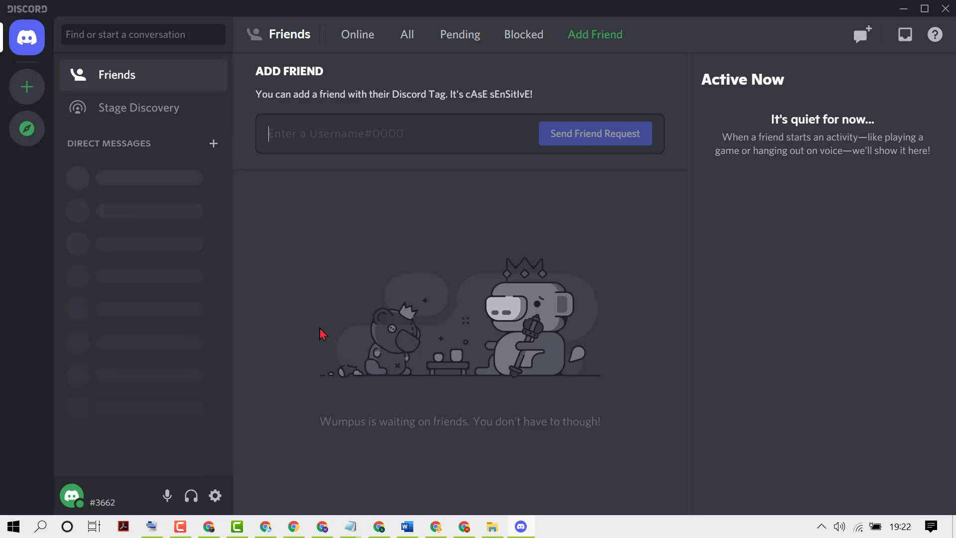